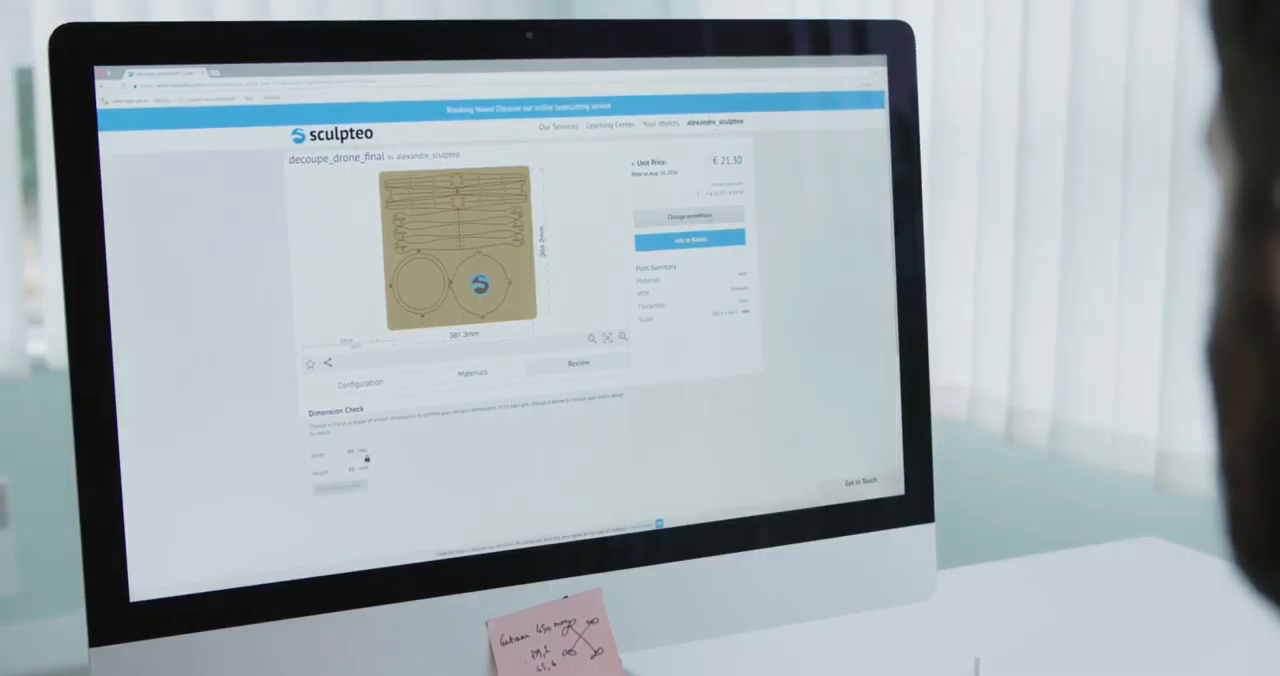
# - Add the priced laser-cut drone part to the basket, showing production package options
pyautogui.click(688, 238)
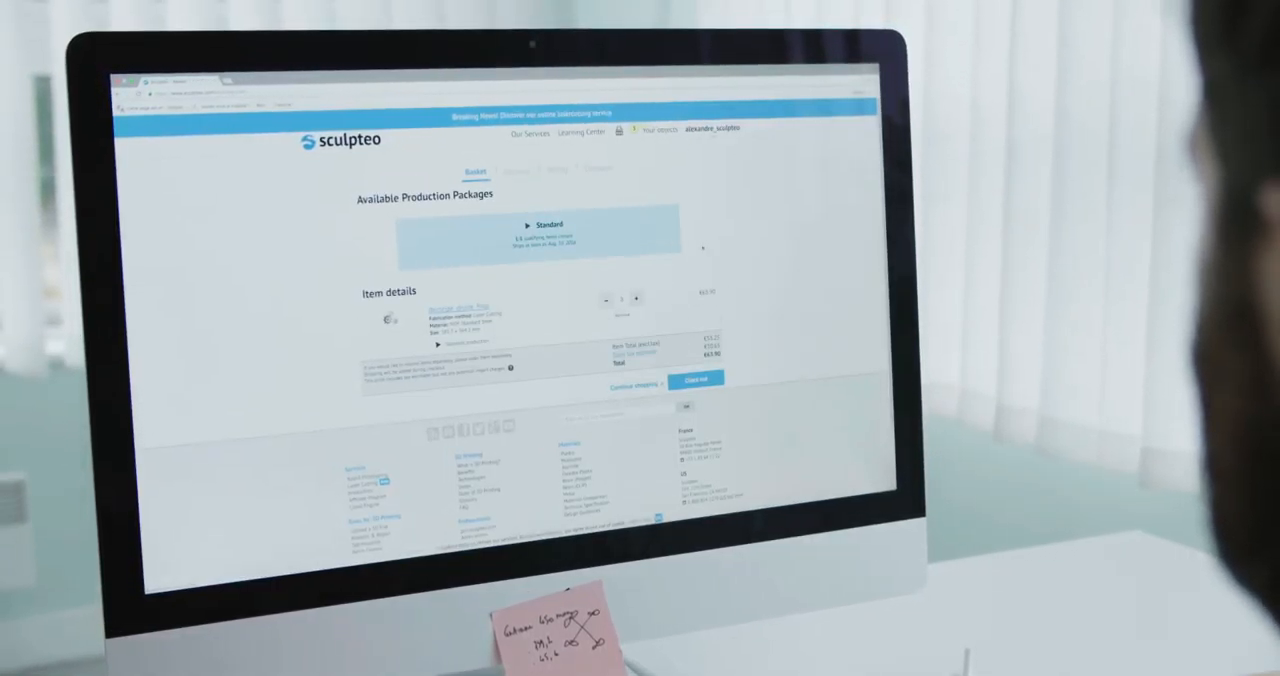